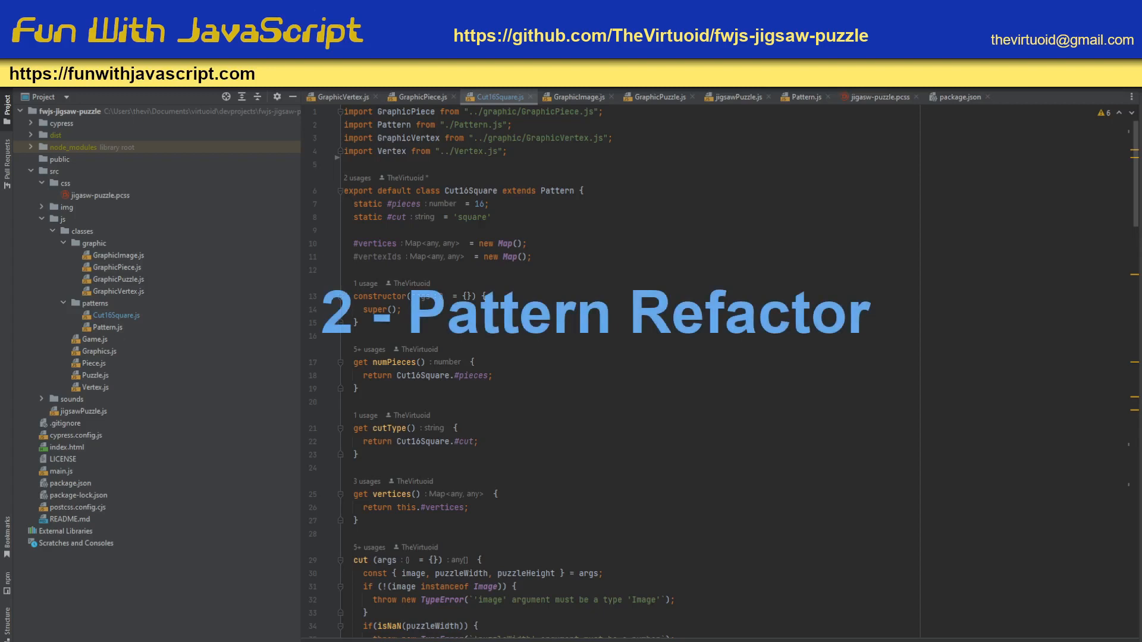
Step: Scroll through Cut16Square.js and bring up Pattern.js with its empty exported Pattern class
left_click(107, 328)
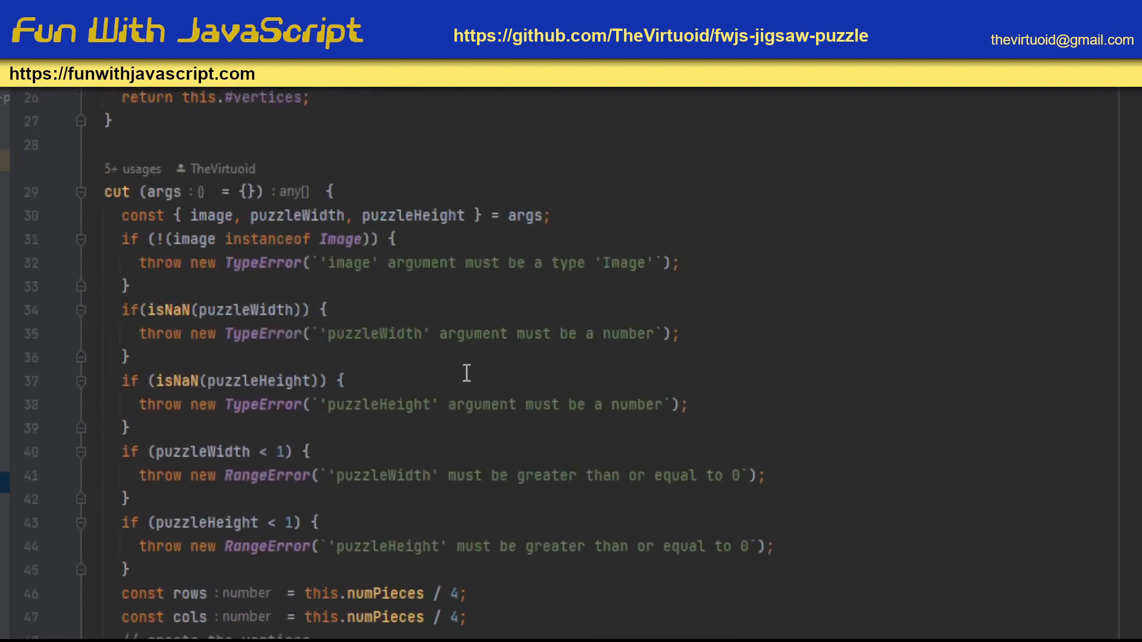
scroll("down", 3)
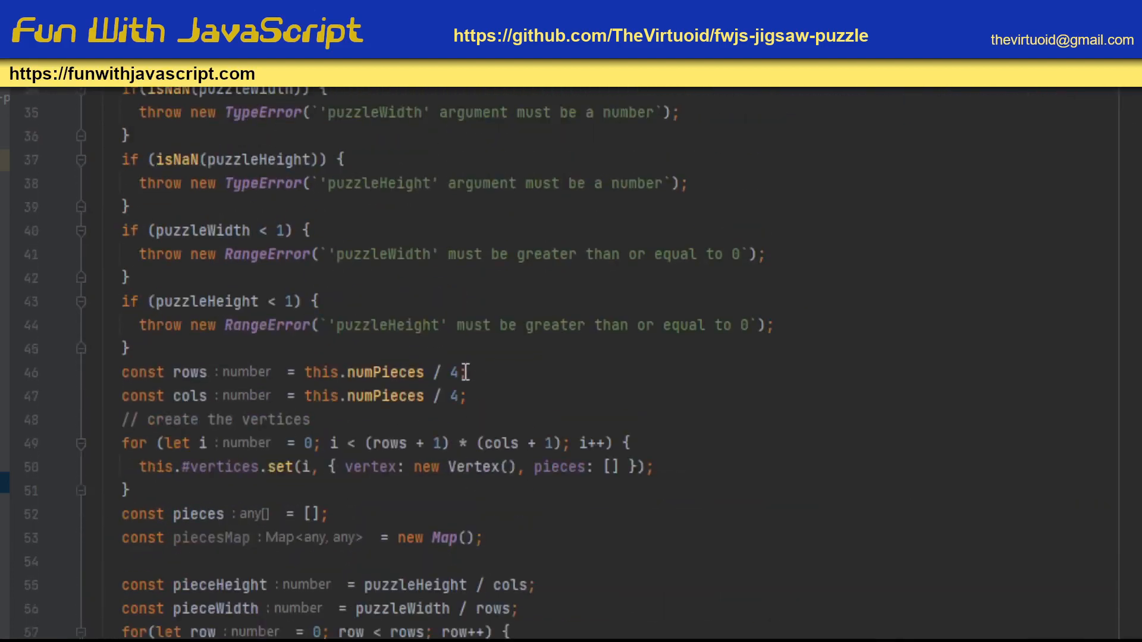
scroll("down", 3)
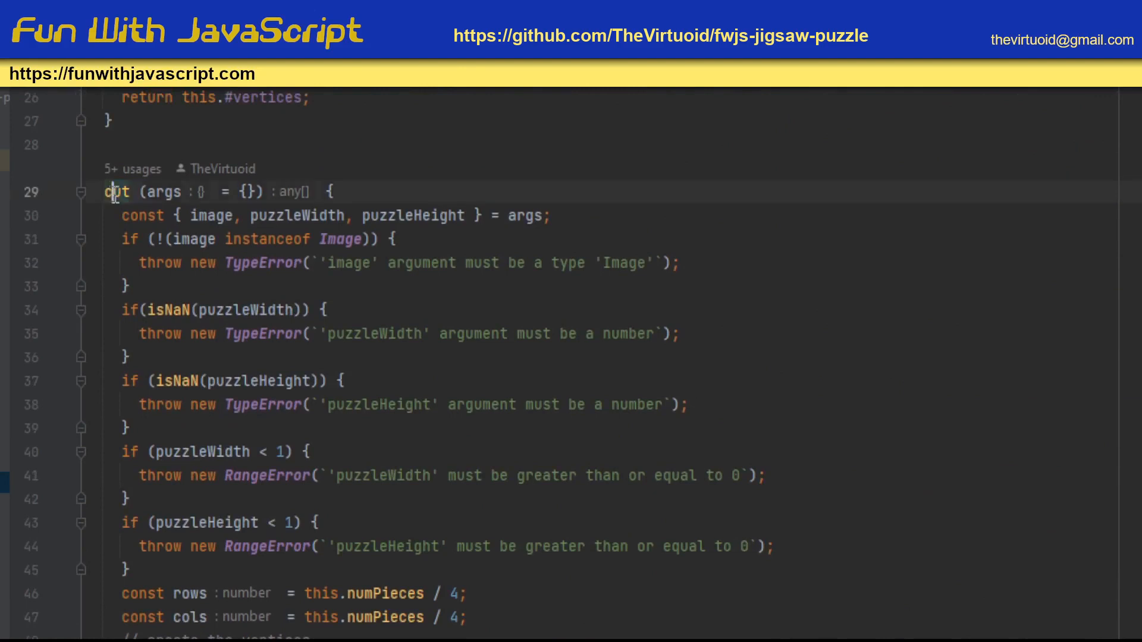
scroll("down", 3)
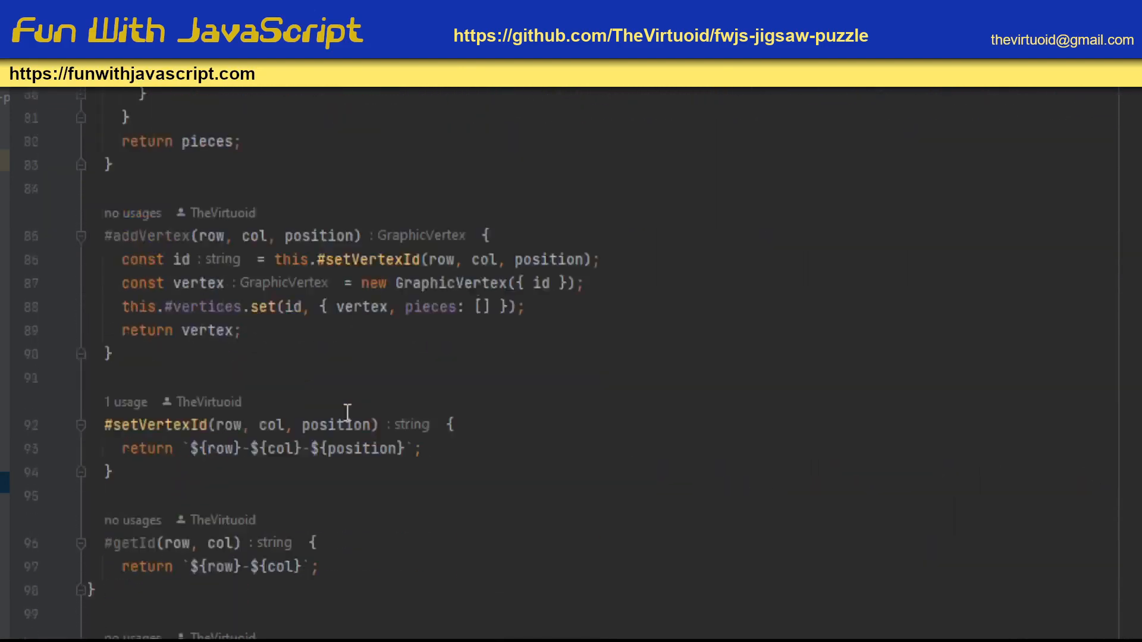
scroll("down", 3)
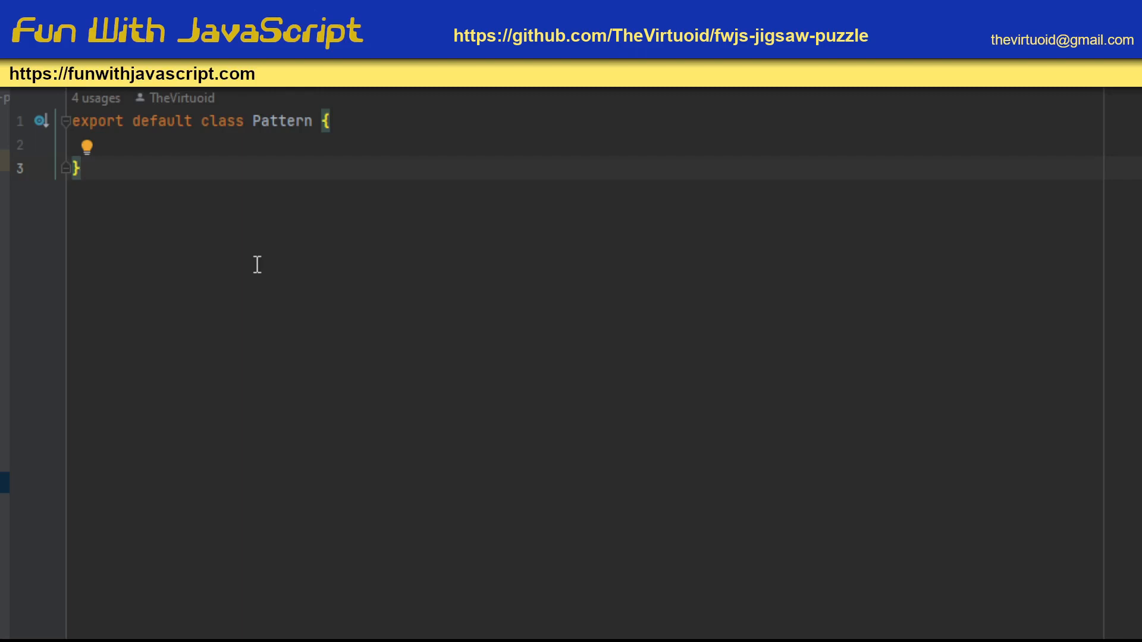
left_click(79, 167)
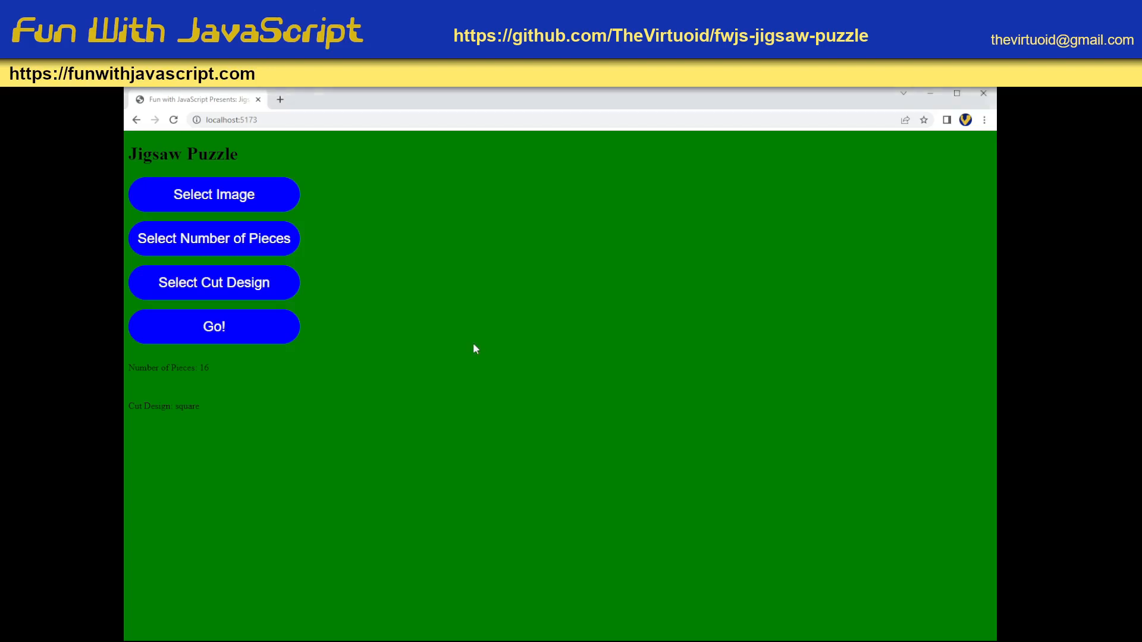
mouse_move(352, 344)
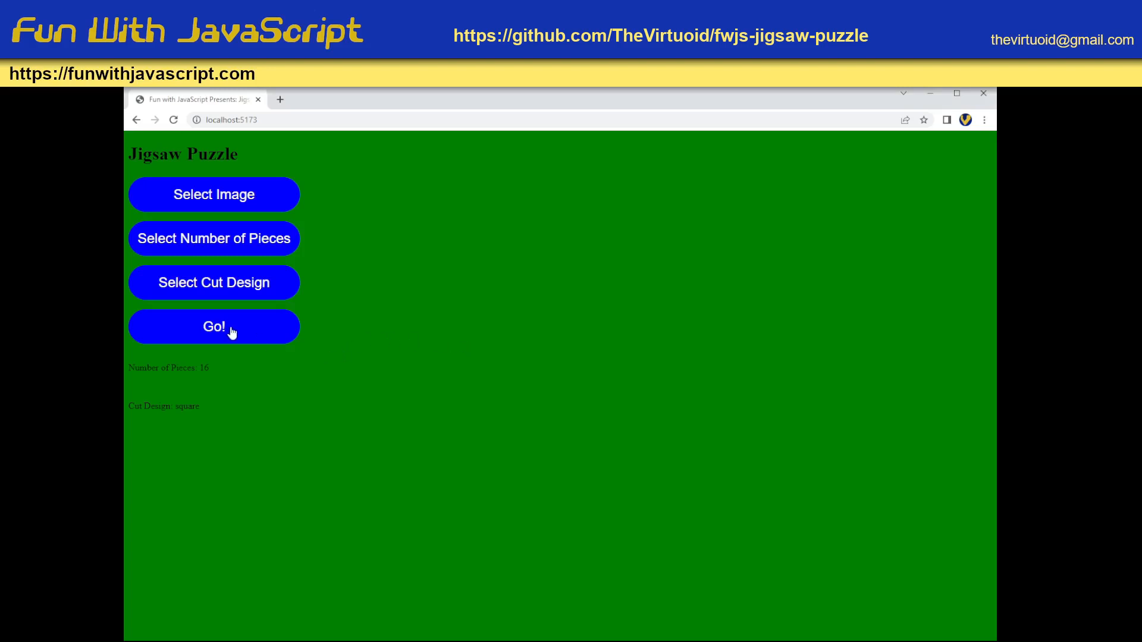
Step: Hit Go! so the landscape image is cut into square pieces scattered over the board
left_click(213, 326)
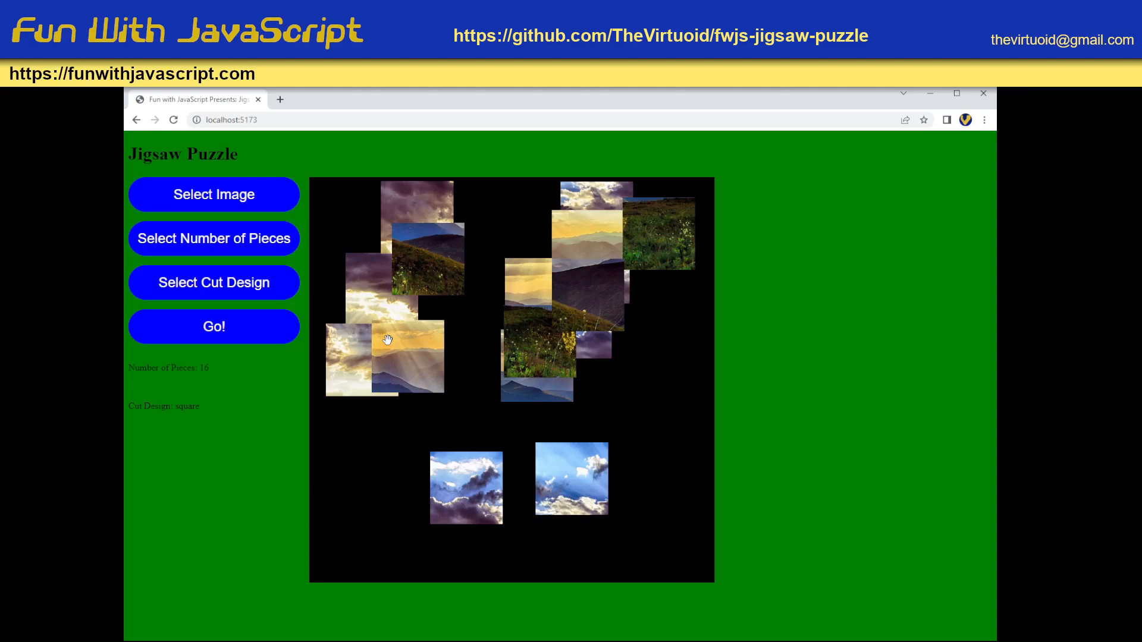
mouse_move(375, 305)
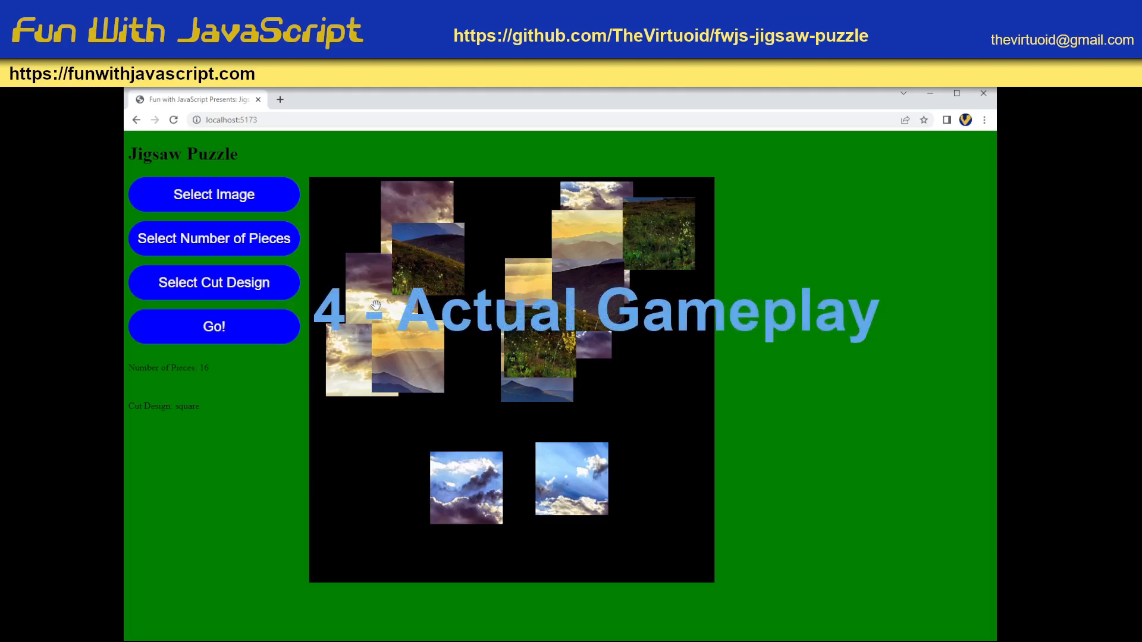
mouse_move(272, 210)
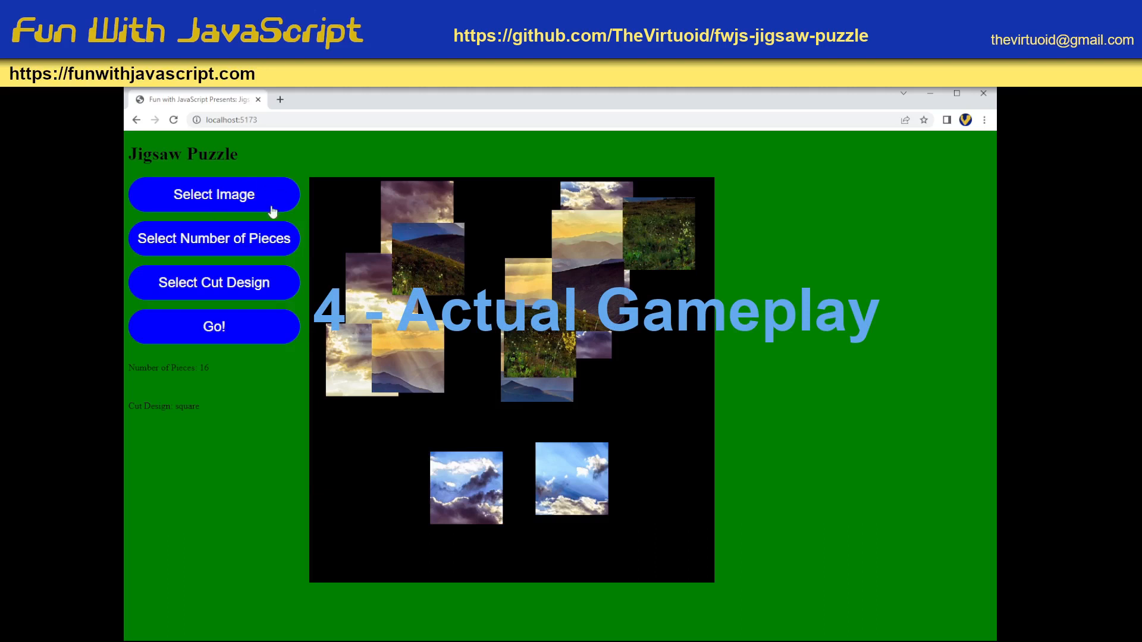
mouse_move(283, 275)
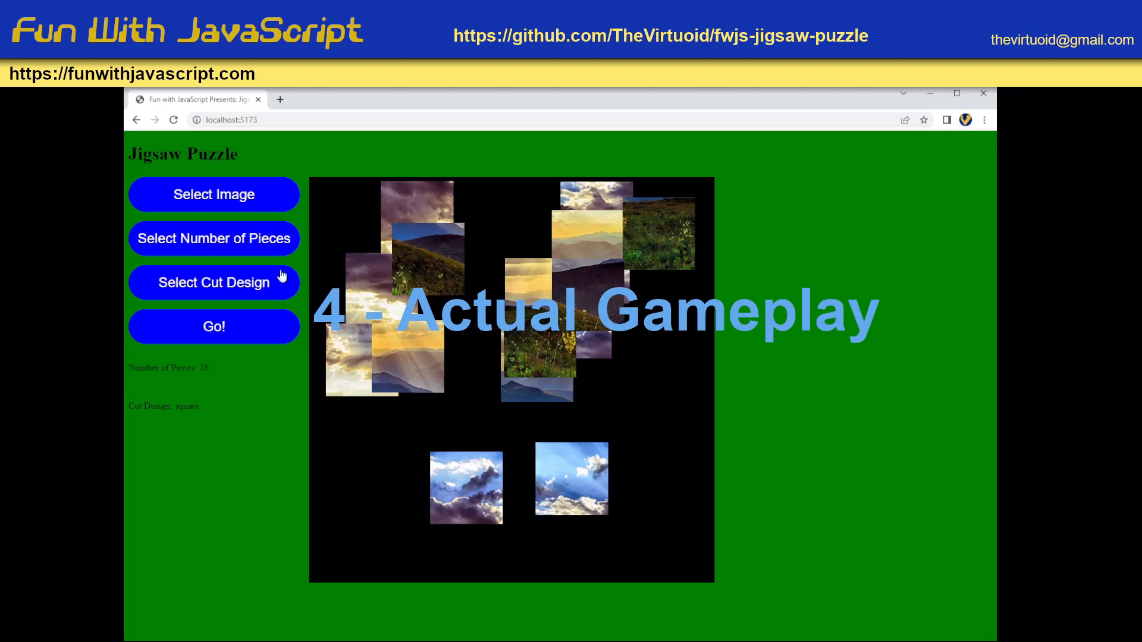